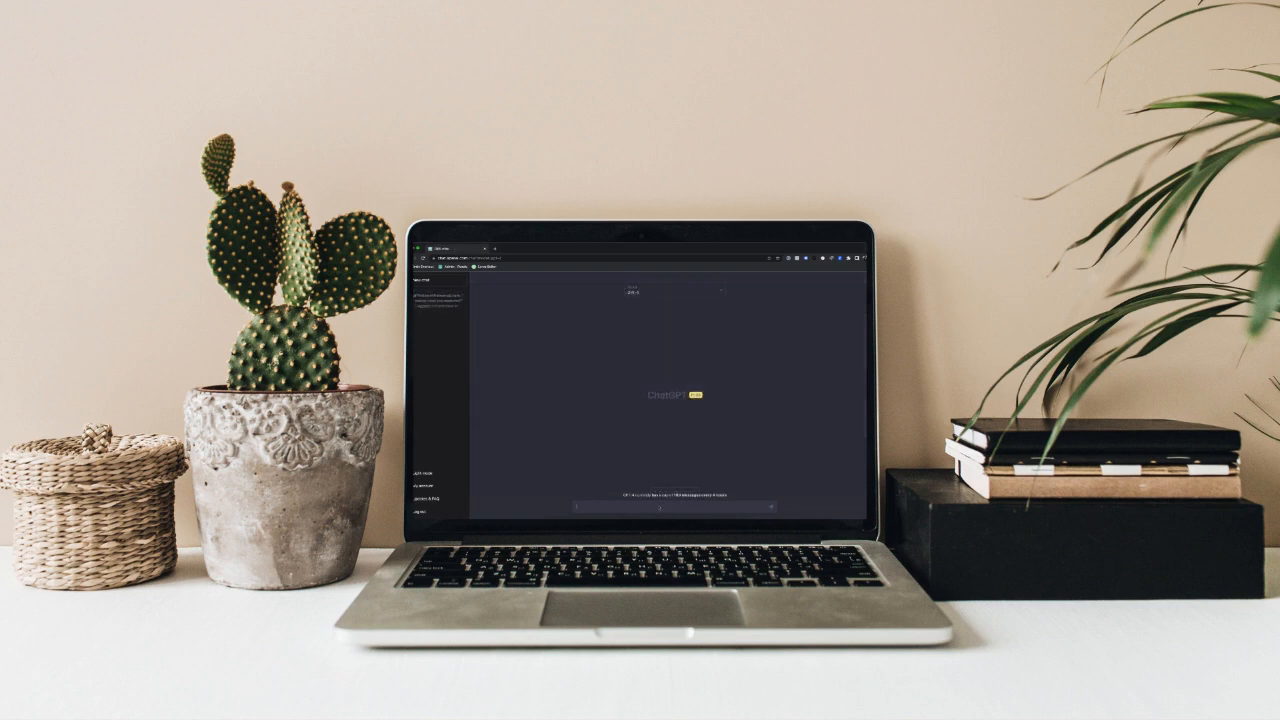
# - Send 'What is the difference between ChatGPT-3 and ChatGPT-4?' to ChatGPT
pyautogui.write('What is the difference between ChatGPT-3 and ChatGPT-4?')
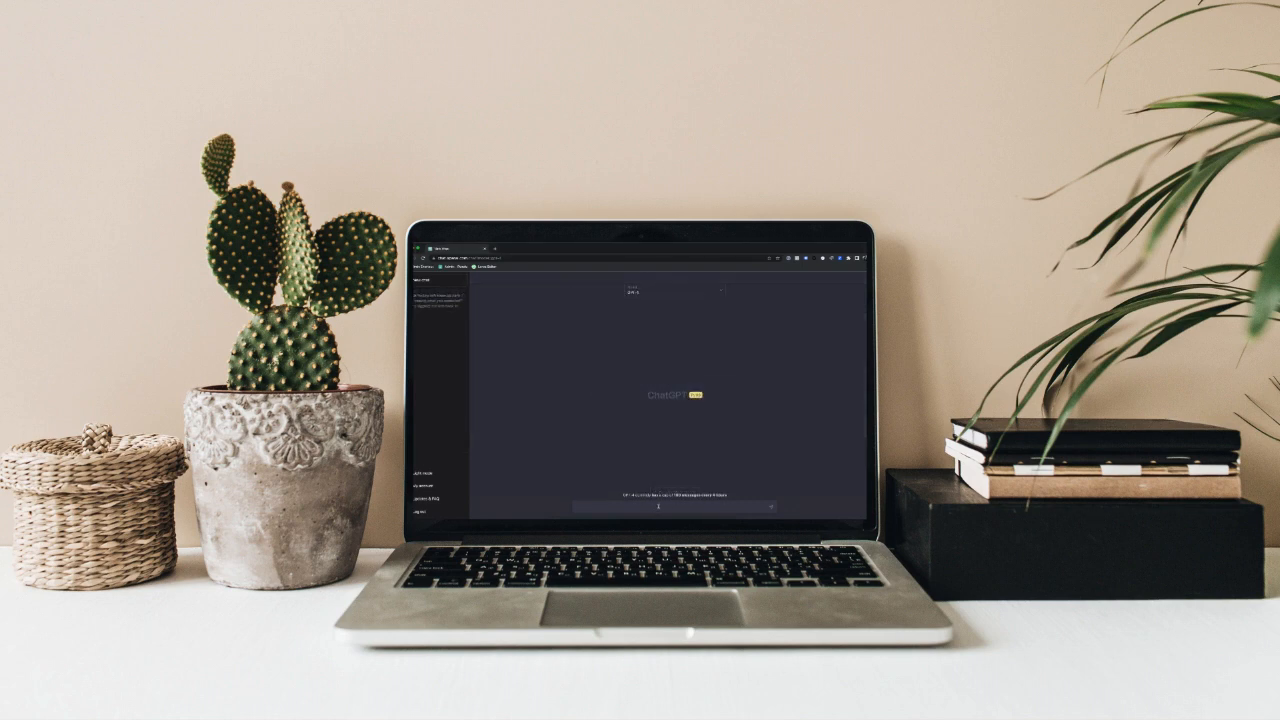
pyautogui.write('What is the difference between ChatGPT-3 and ChatGPT-4?')
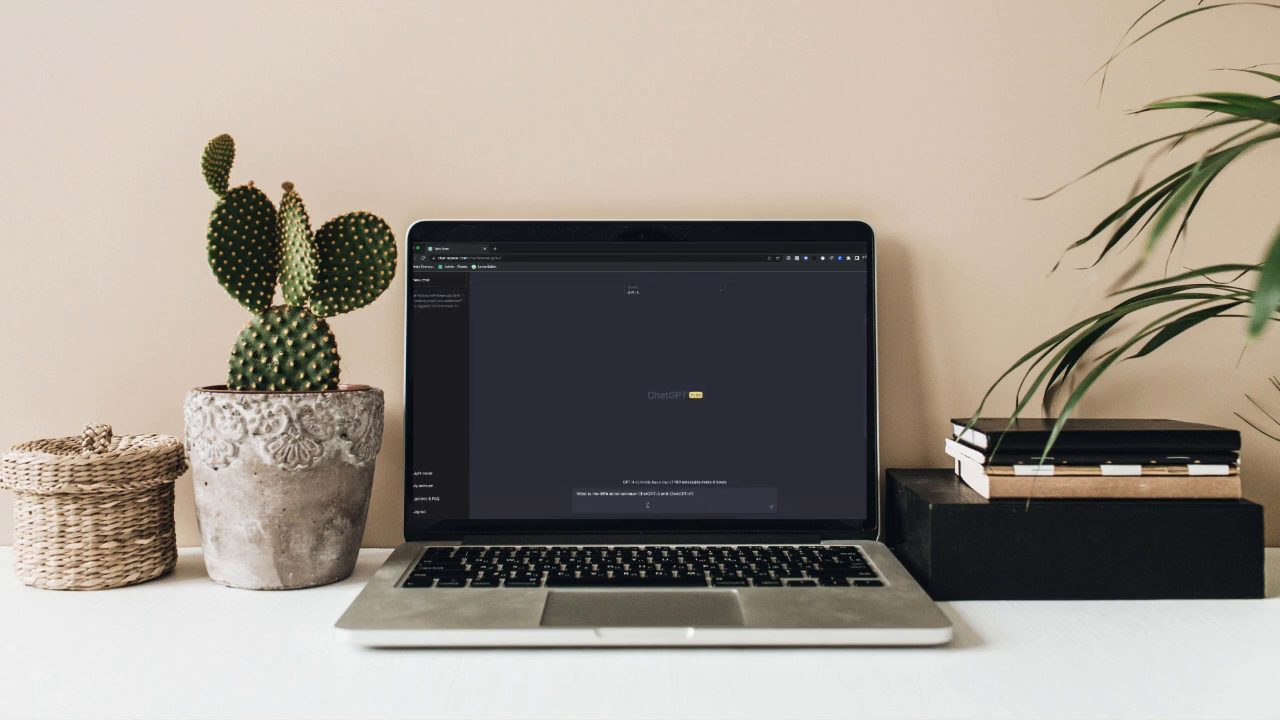
pyautogui.press('Return')
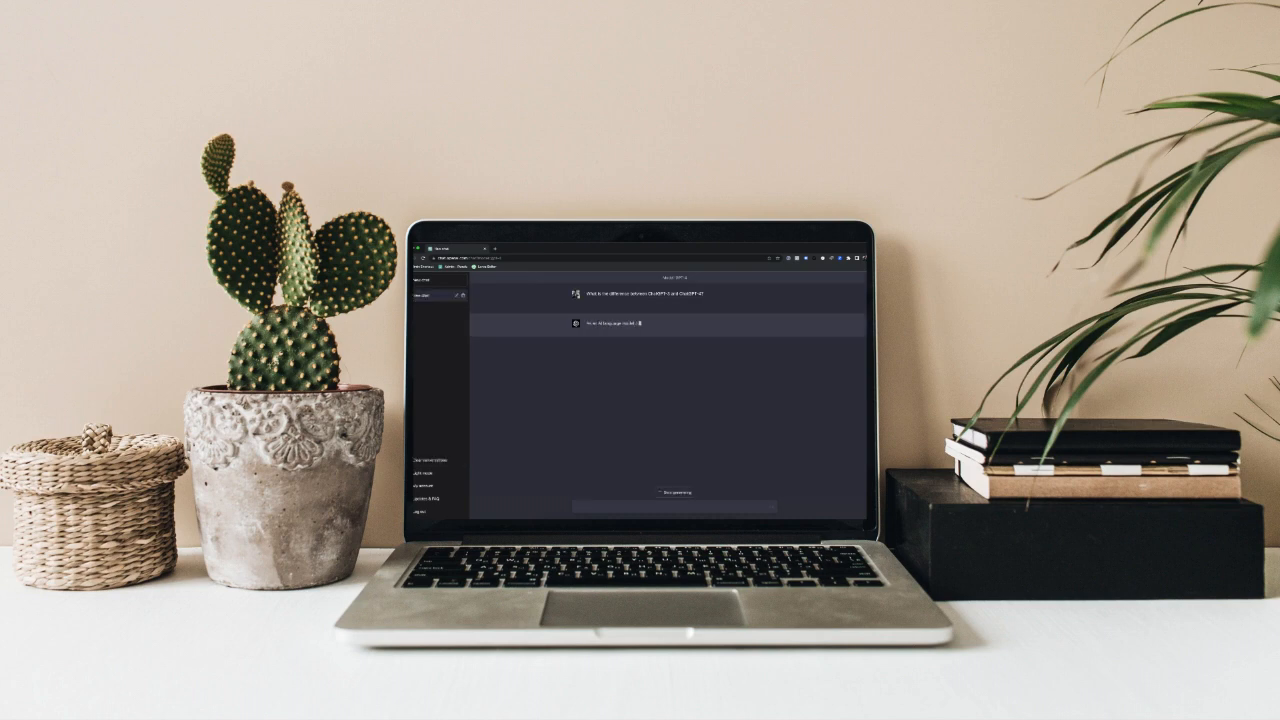